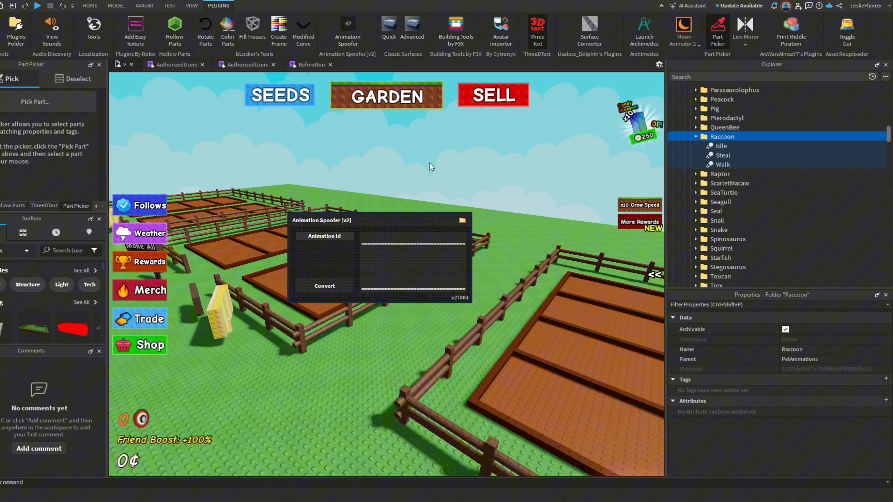
click(723, 164)
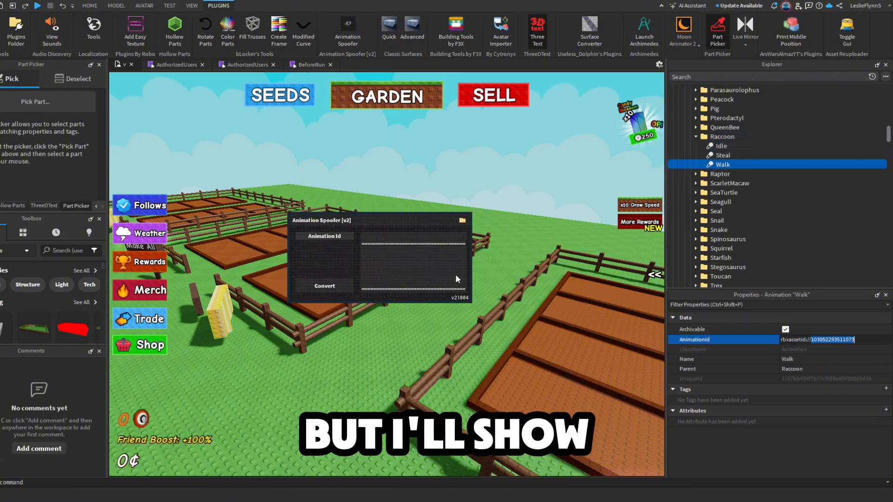
text(103052293511073)
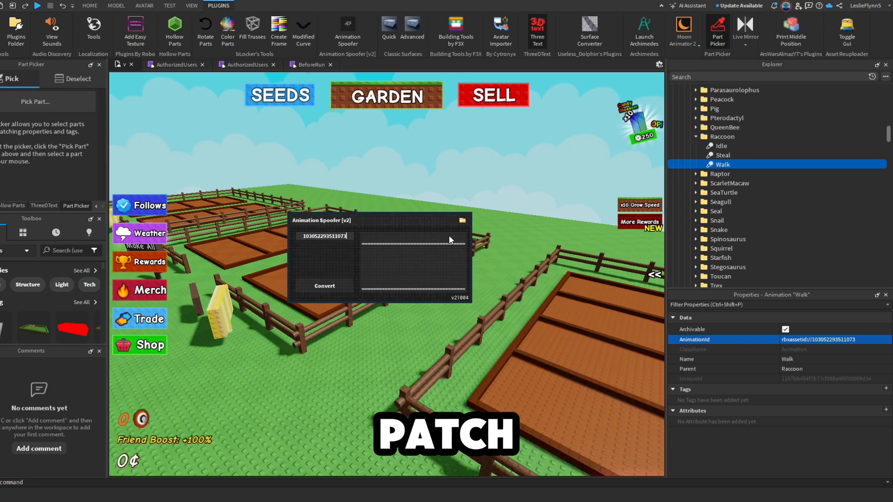
click(324, 286)
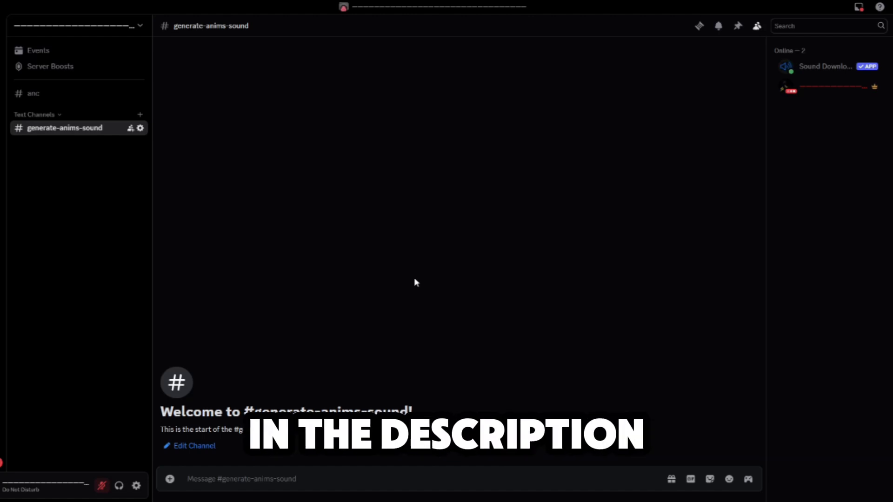
text(/)
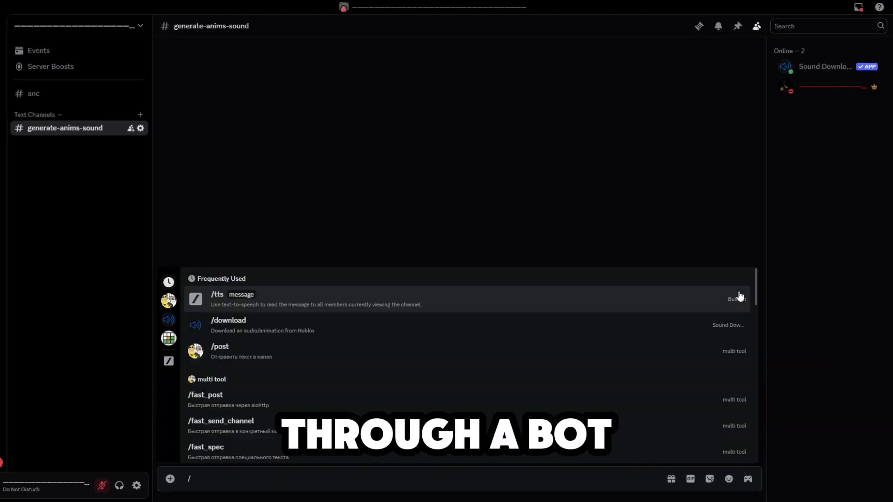
text(dow)
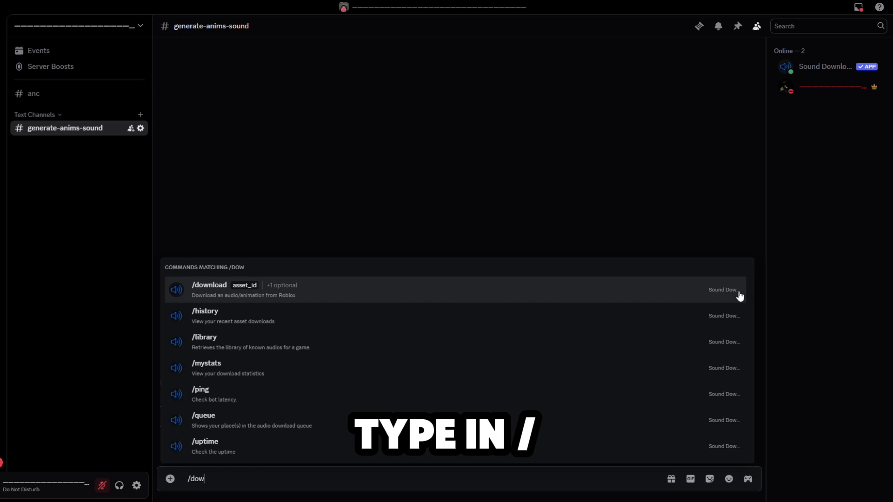
text(nload)
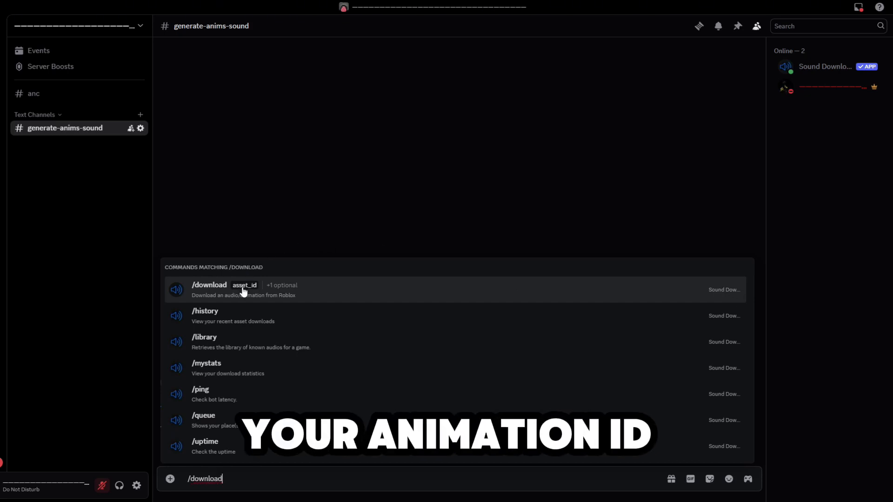
click(209, 284)
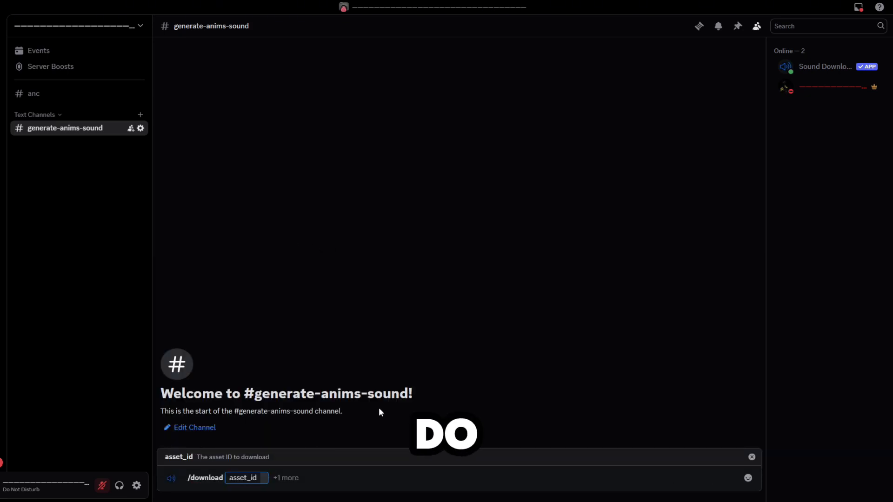
text(103052293511073)
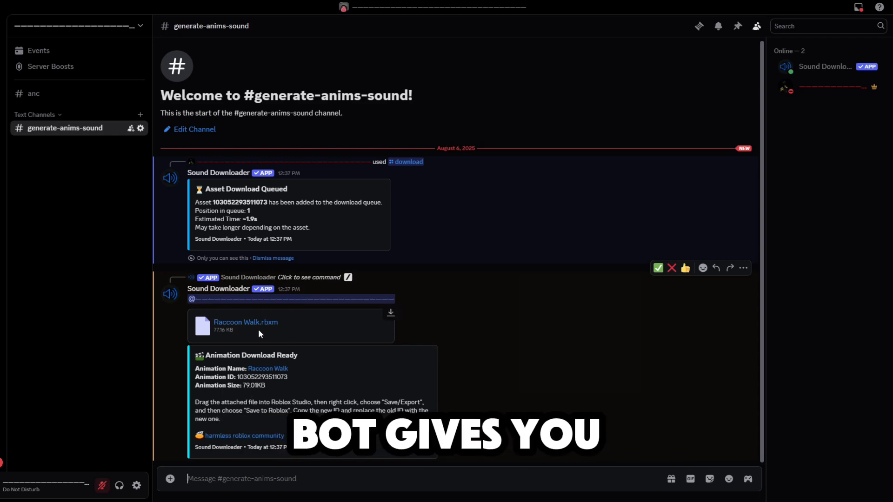
mouse_move(245, 323)
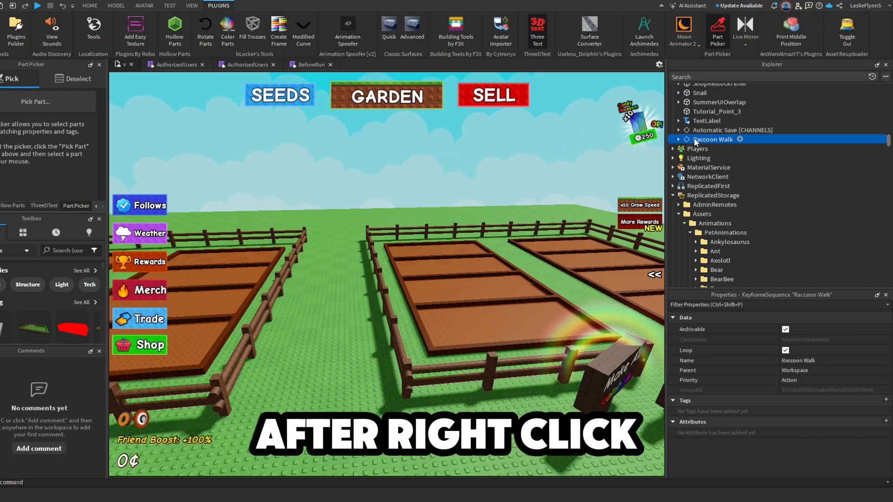
- Save the Raccoon Walk keyframe sequence to Roblox via Save/Export
right_click(713, 139)
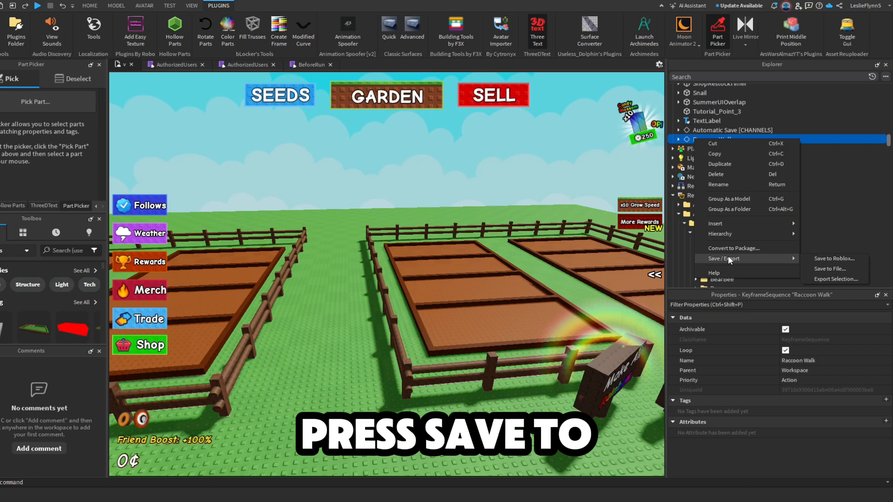
click(834, 258)
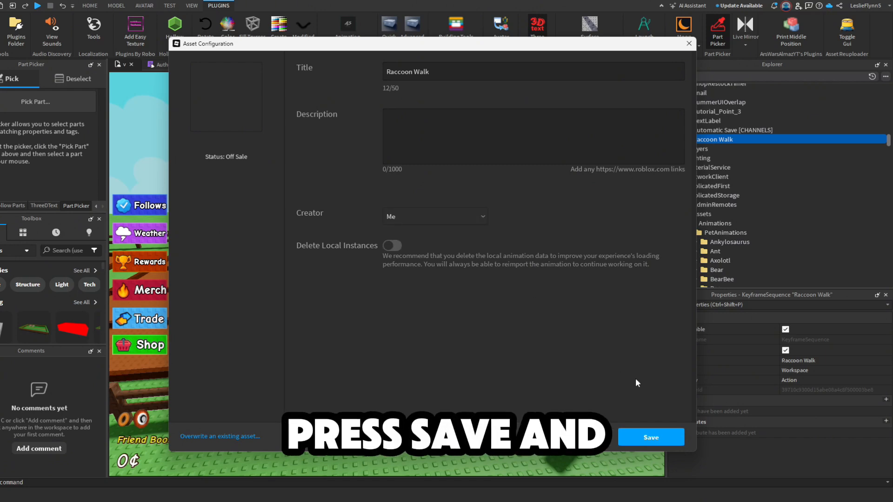
click(651, 437)
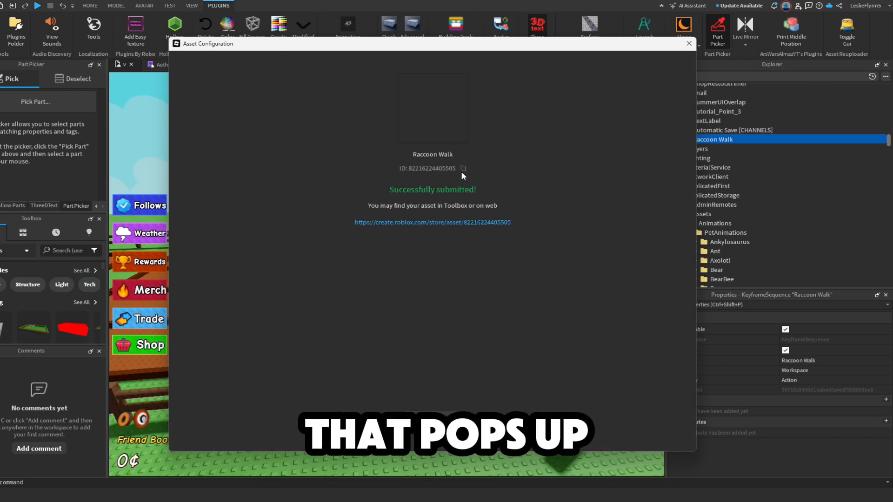
click(462, 168)
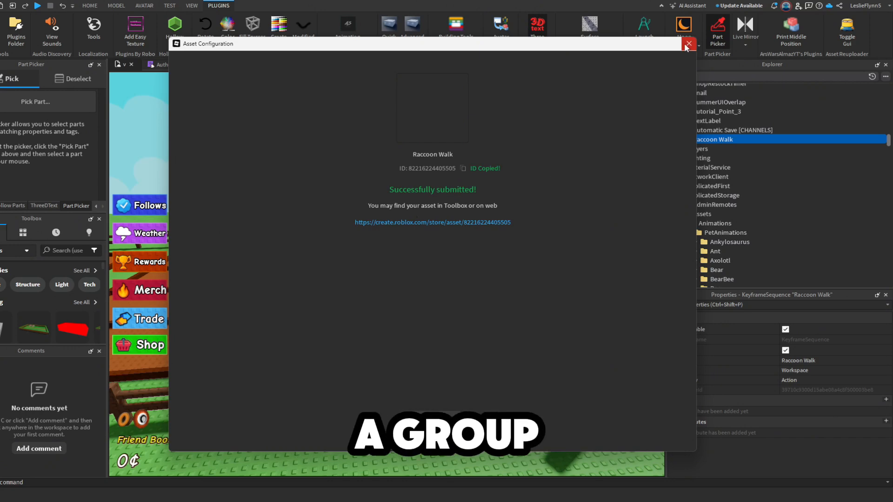
click(688, 44)
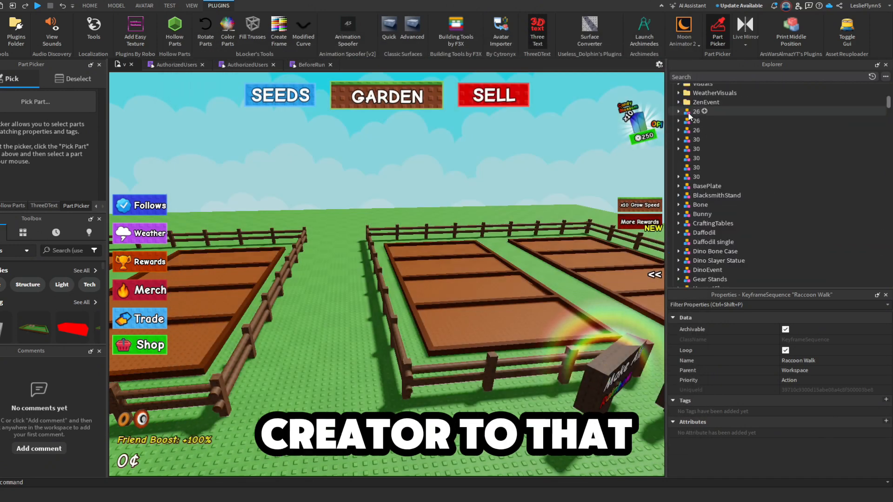
click(721, 135)
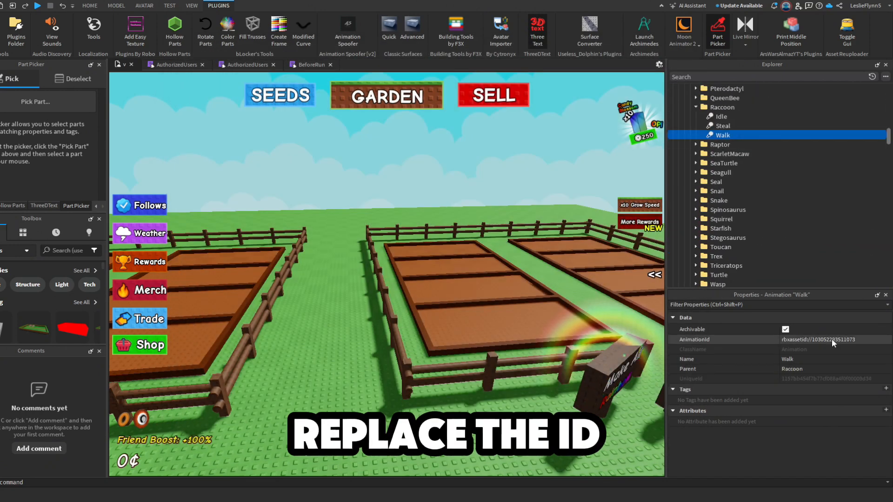